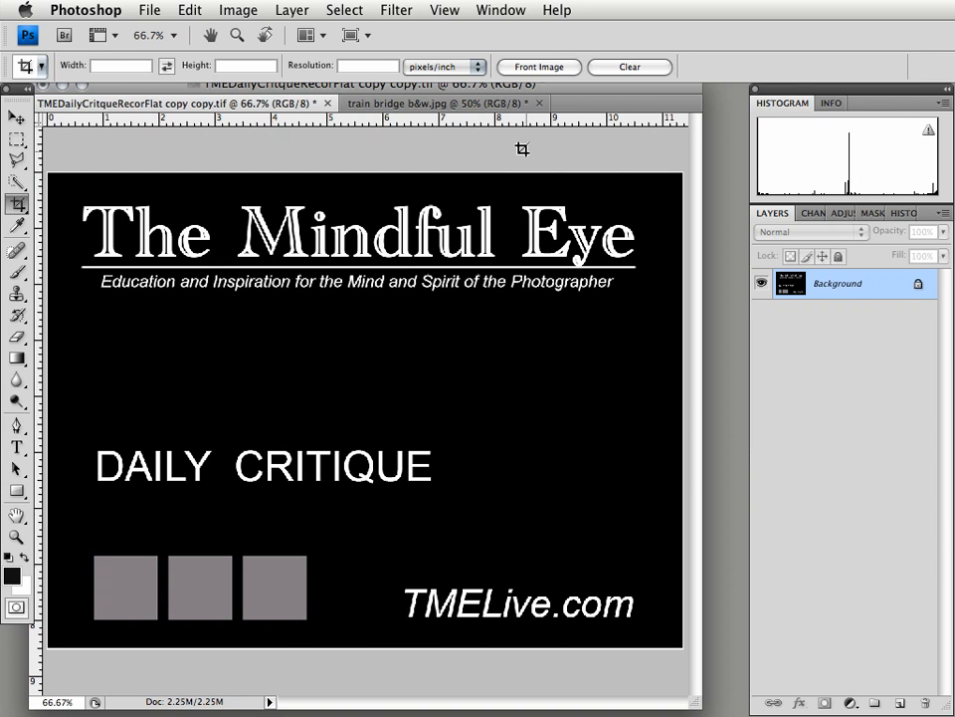
Step: Switch to the 'train bridge b&w.jpg' document so the photo is active
{"action": "left_click", "coordinate": [438, 103]}
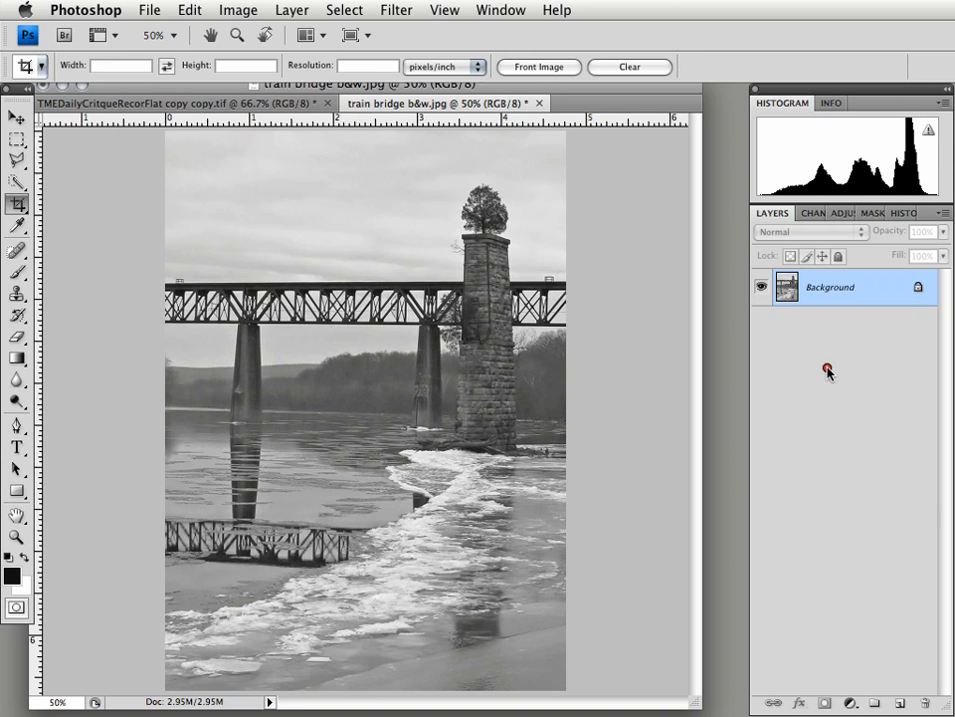
Step: Pick the Brush tool, set to size 35 at 20% opacity
{"action": "left_click", "coordinate": [17, 249]}
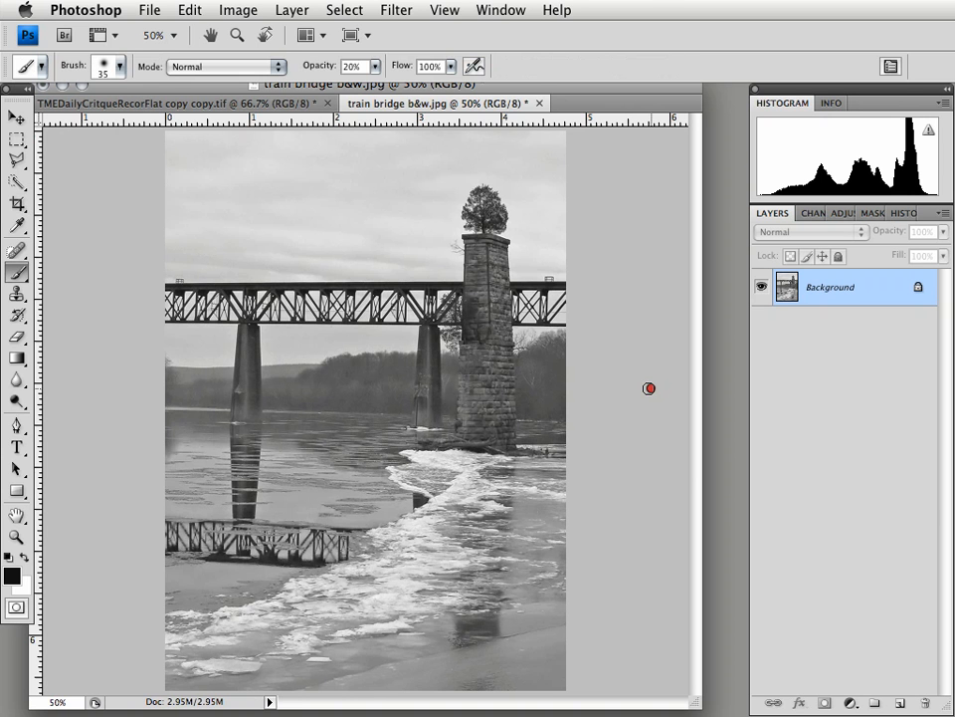
{"action": "mouse_move", "coordinate": [464, 454]}
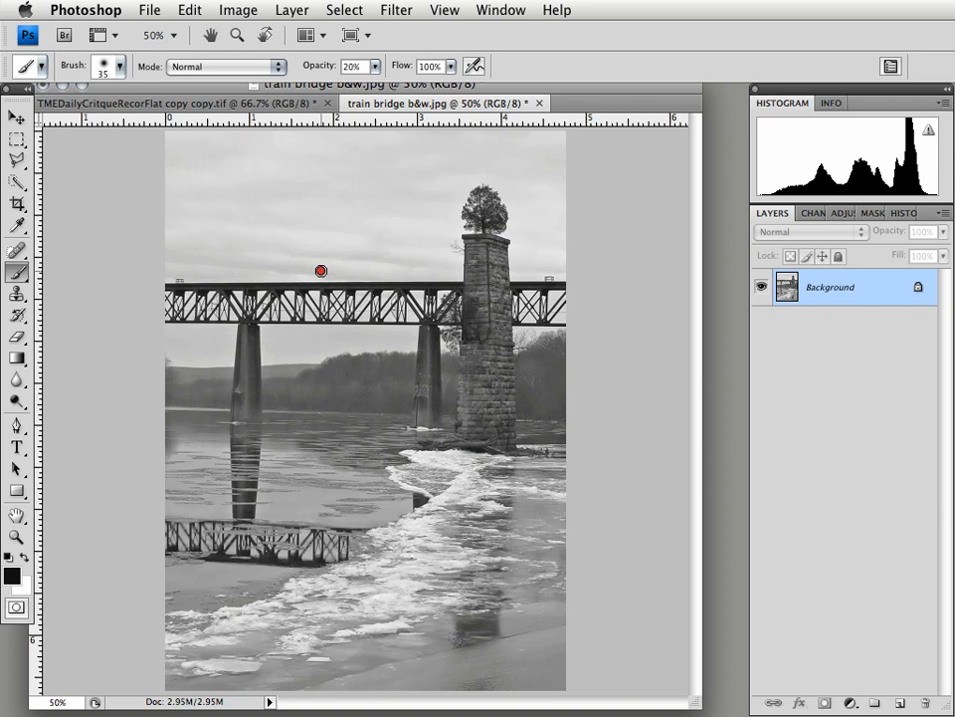
Step: Paint red strokes circling the truss, arcing over the sky, underlining the treeline and arcing over the pillar tree
{"action": "left_click_drag", "start_coordinate": [320, 271], "coordinate": [364, 343]}
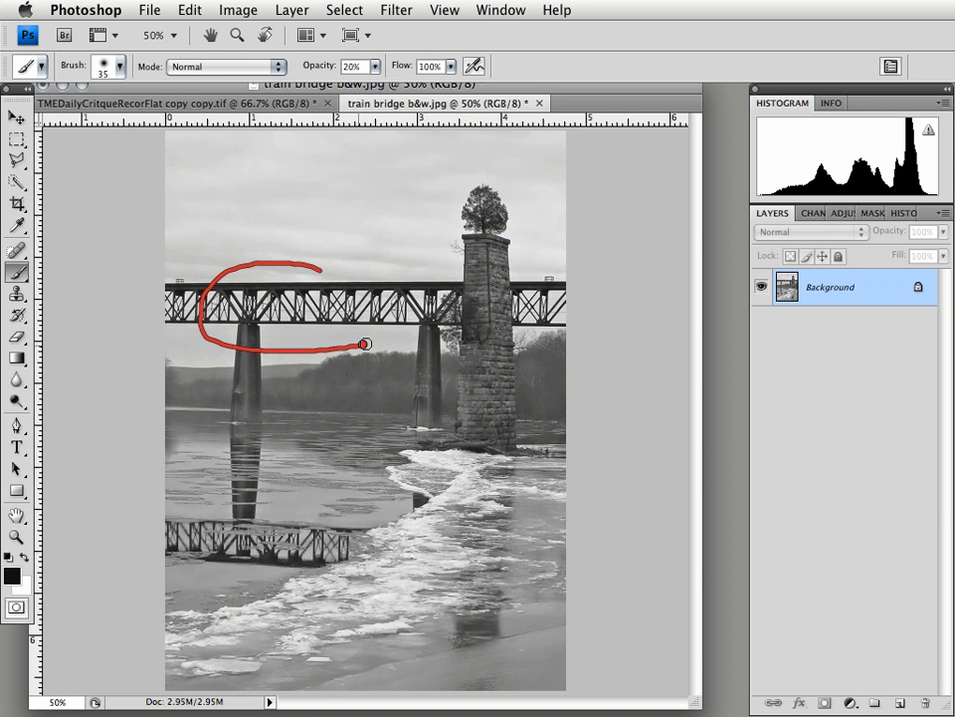
{"action": "mouse_move", "coordinate": [402, 262]}
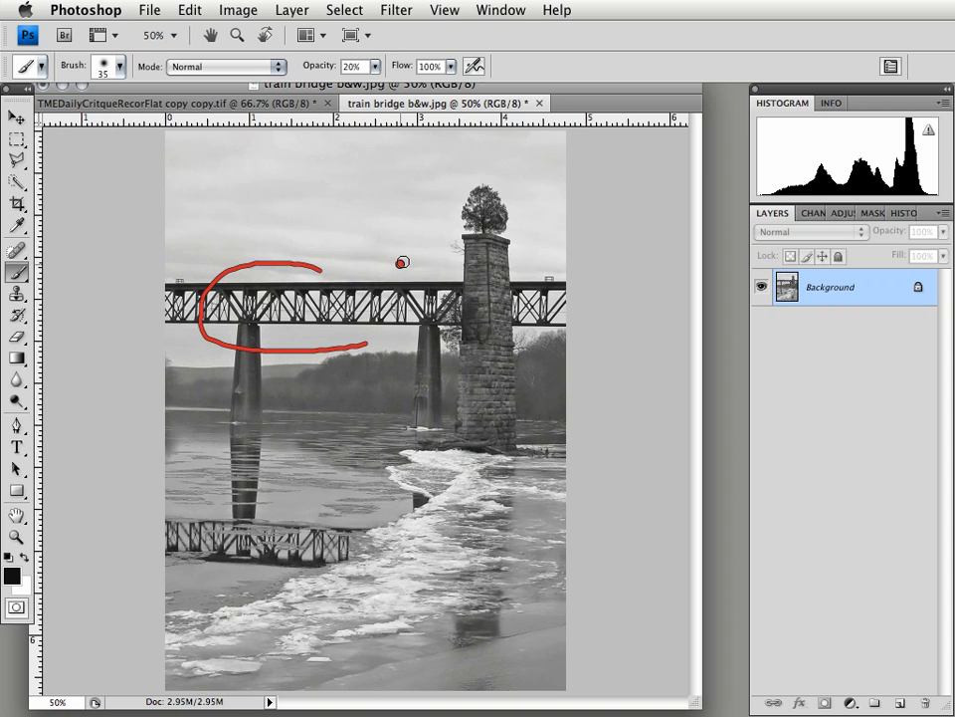
{"action": "left_click_drag", "start_coordinate": [242, 202], "coordinate": [402, 260]}
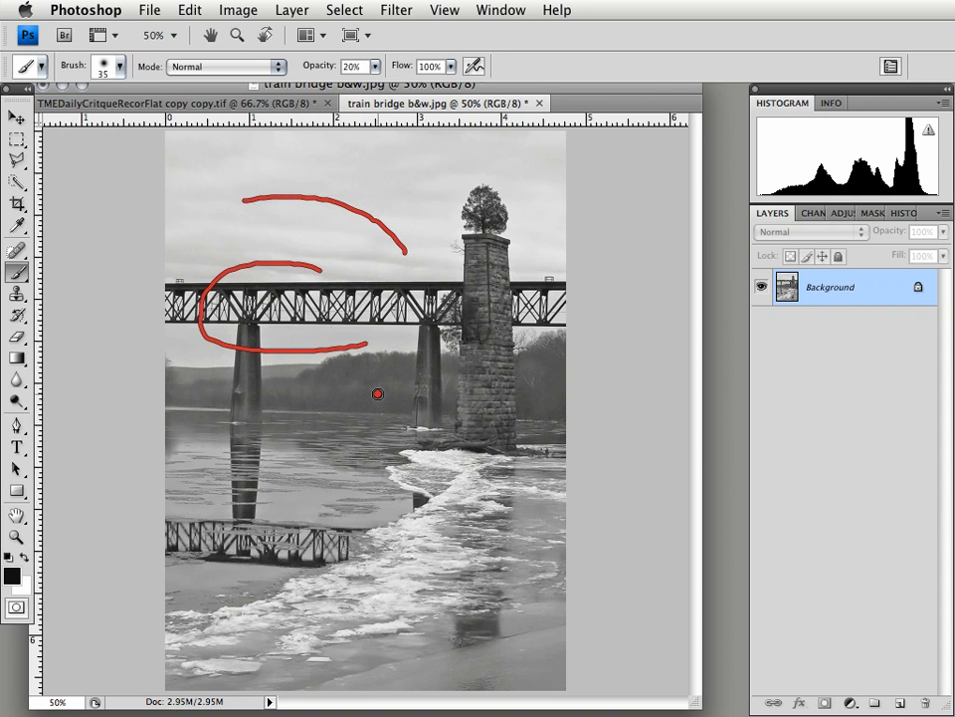
{"action": "left_click_drag", "start_coordinate": [377, 394], "coordinate": [343, 371]}
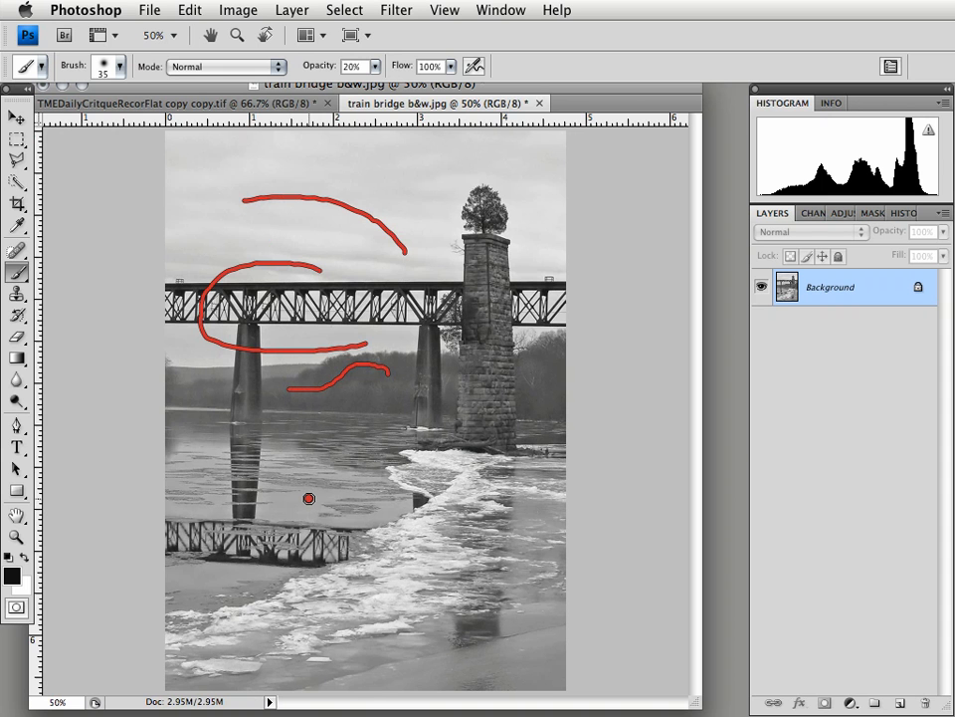
{"action": "left_click_drag", "start_coordinate": [308, 497], "coordinate": [356, 420]}
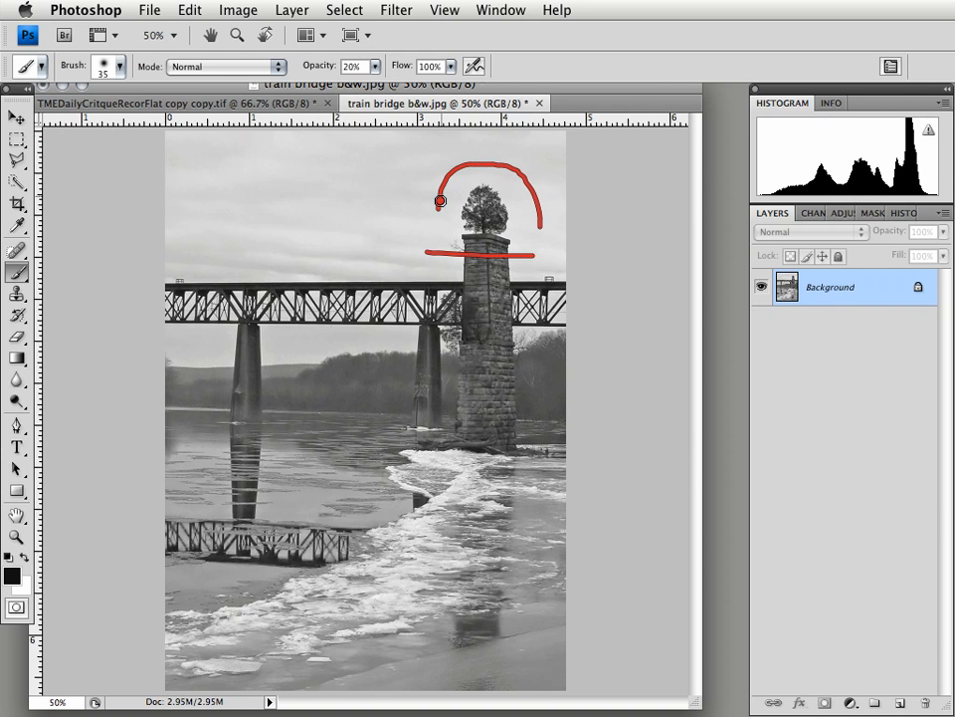
Step: Drag near the top of the bridge photo while removing the red markings
{"action": "left_click_drag", "start_coordinate": [441, 201], "coordinate": [528, 181]}
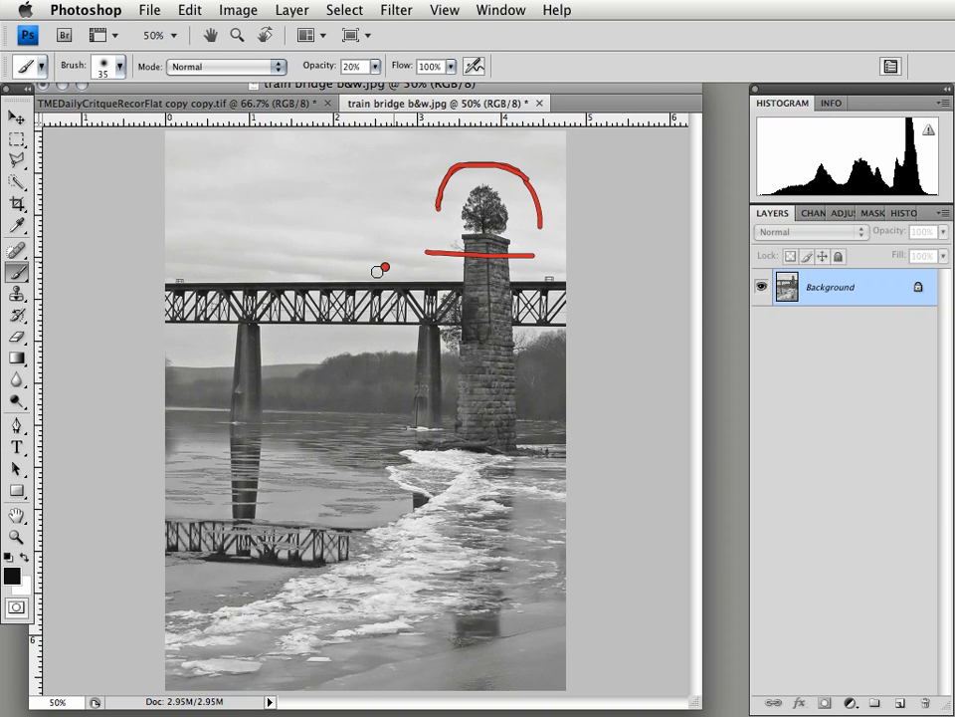
{"action": "mouse_move", "coordinate": [236, 257]}
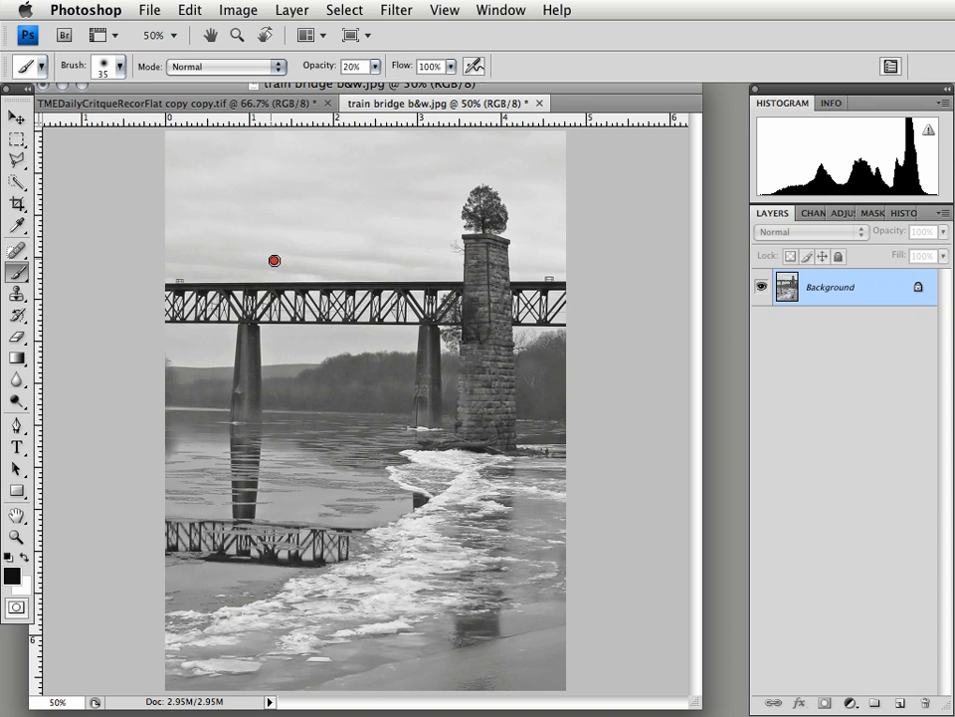
Step: Paint a red curve from the truss around the pillar base, up above the tree
{"action": "left_click_drag", "start_coordinate": [345, 286], "coordinate": [530, 399]}
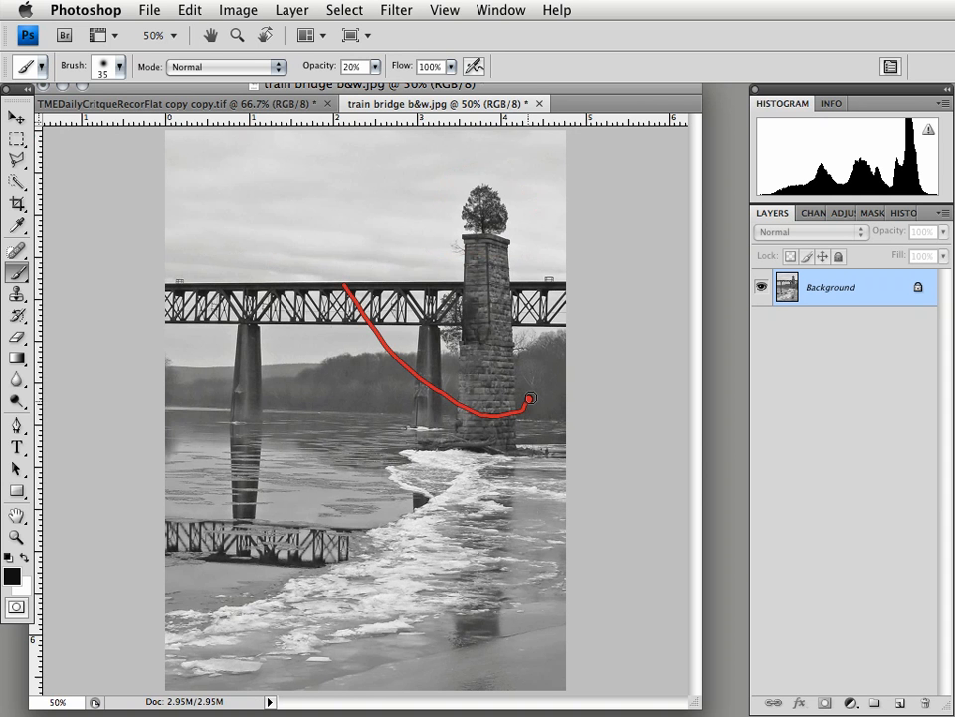
{"action": "left_click_drag", "start_coordinate": [531, 399], "coordinate": [481, 162]}
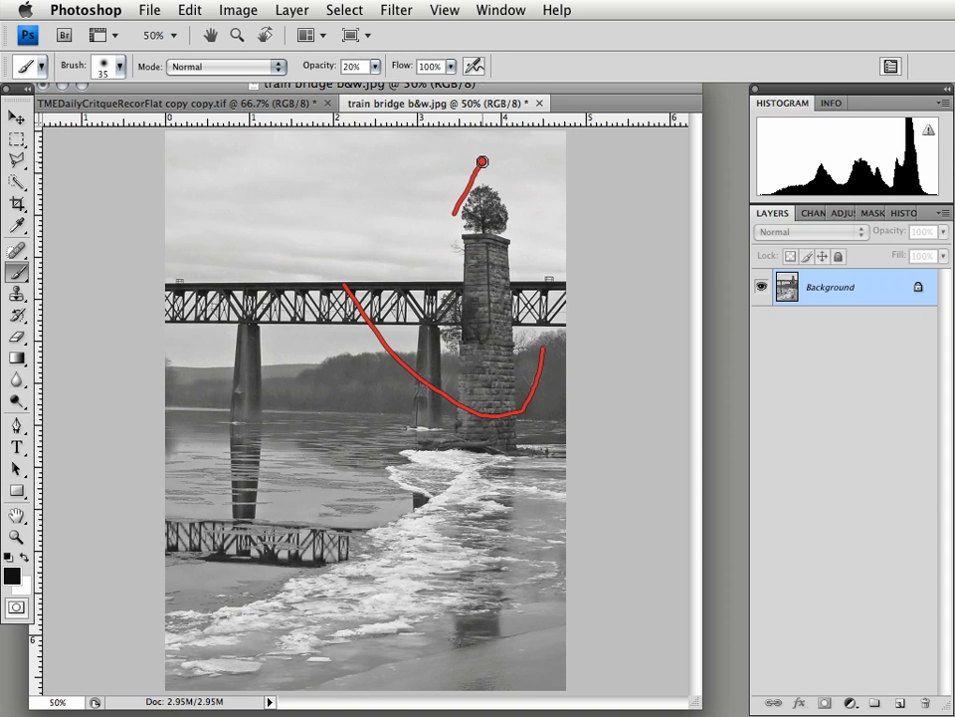
{"action": "left_click_drag", "start_coordinate": [481, 161], "coordinate": [515, 229]}
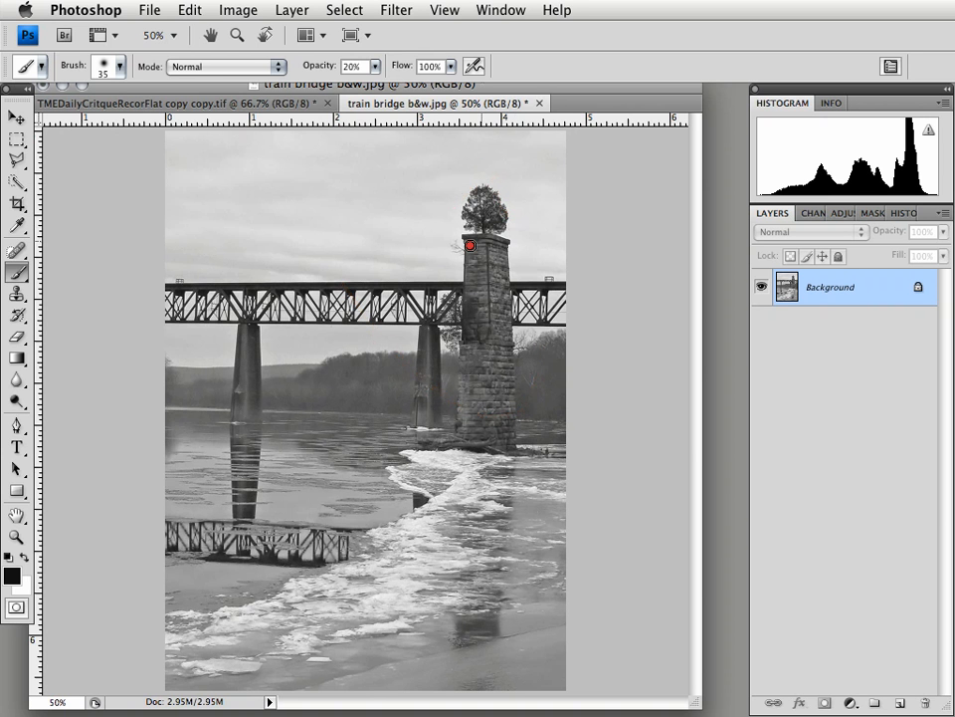
{"action": "mouse_move", "coordinate": [322, 290]}
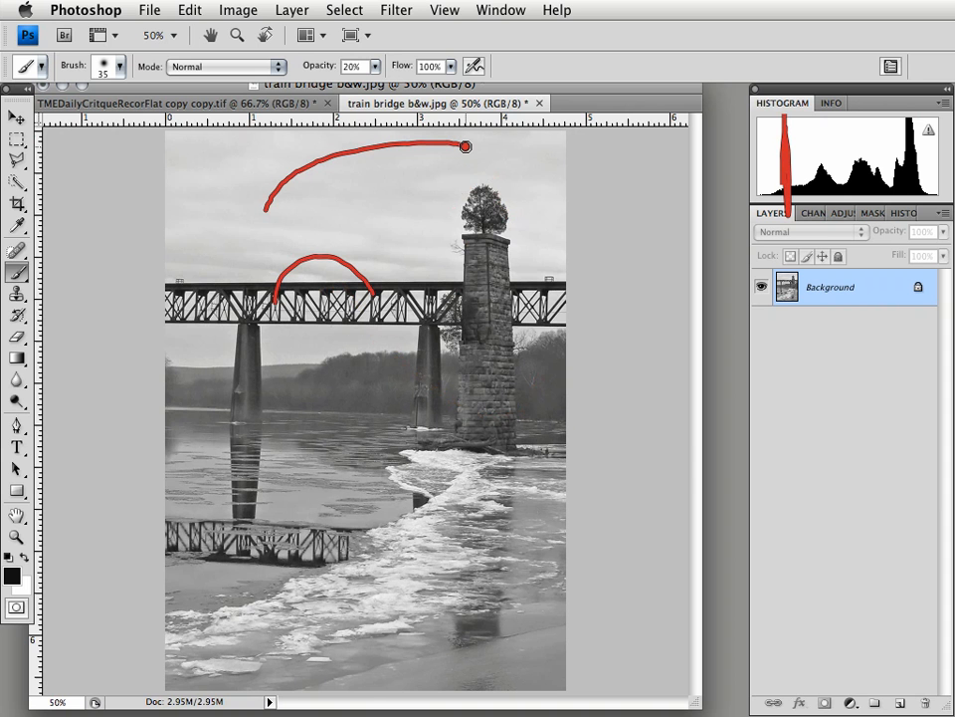
{"action": "mouse_move", "coordinate": [524, 523]}
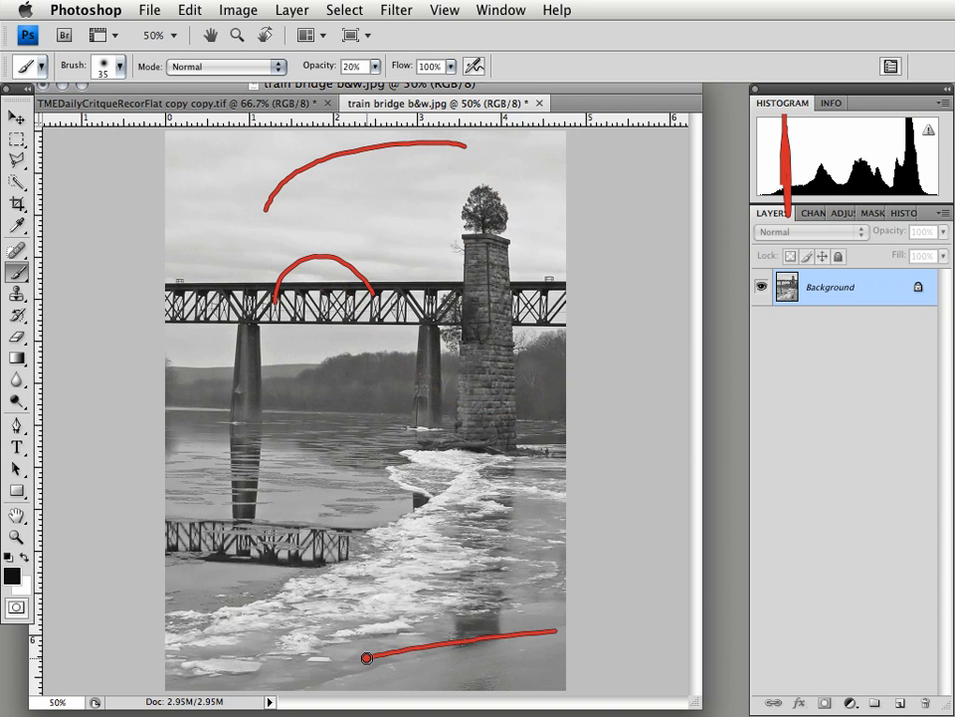
Step: Mark the bottom ice, sky arc, pier-top tree and cluttered pier gap with red strokes
{"action": "left_click_drag", "start_coordinate": [368, 657], "coordinate": [502, 643]}
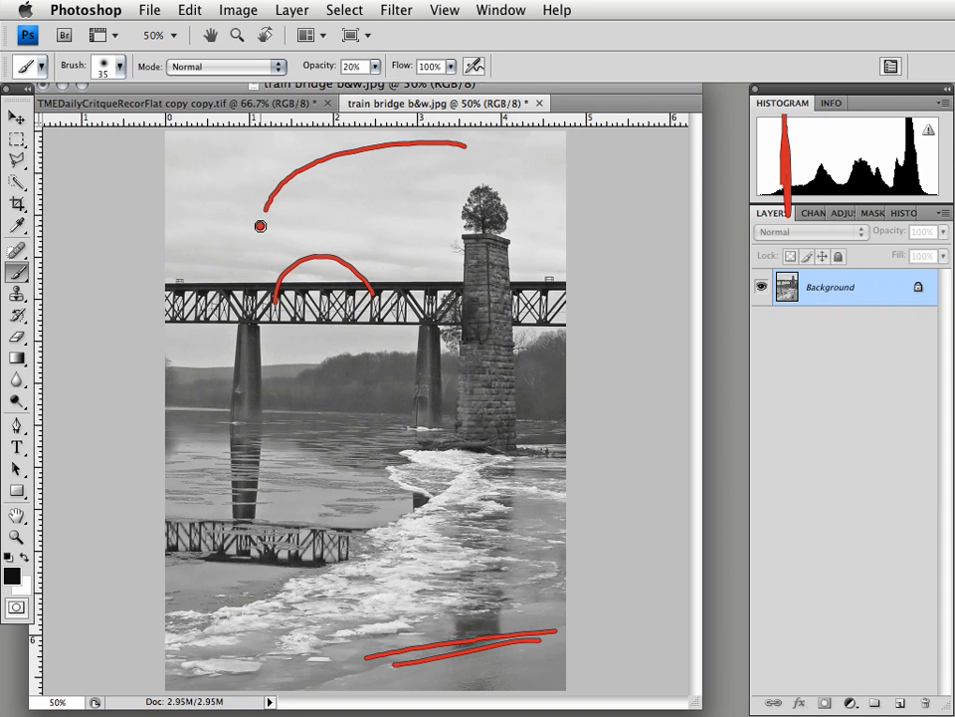
{"action": "left_click_drag", "start_coordinate": [260, 226], "coordinate": [542, 193]}
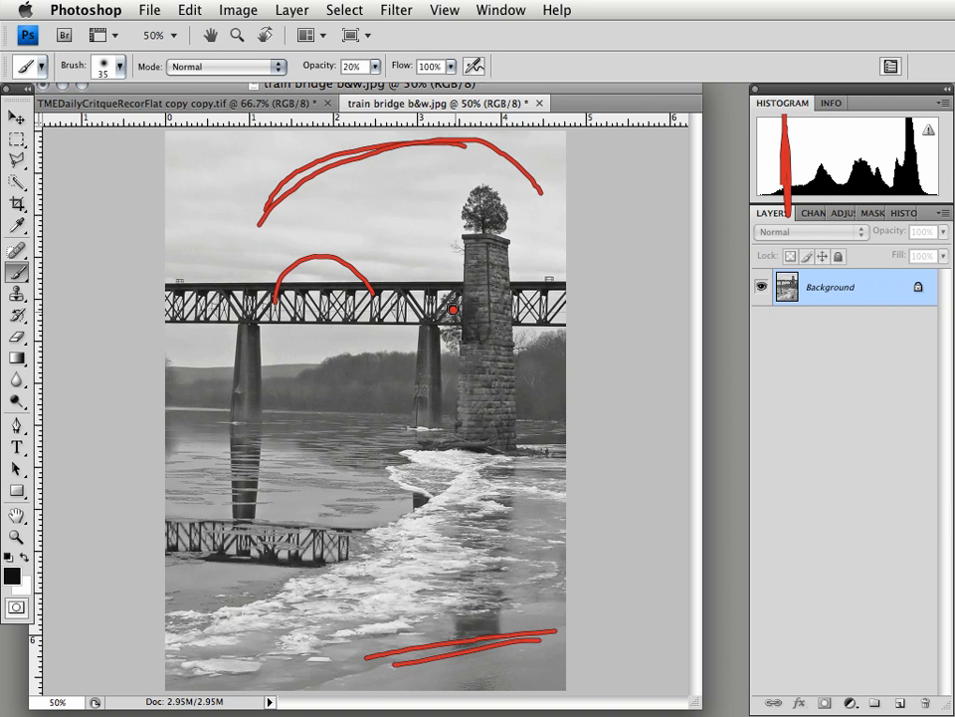
{"action": "left_click_drag", "start_coordinate": [438, 299], "coordinate": [463, 343]}
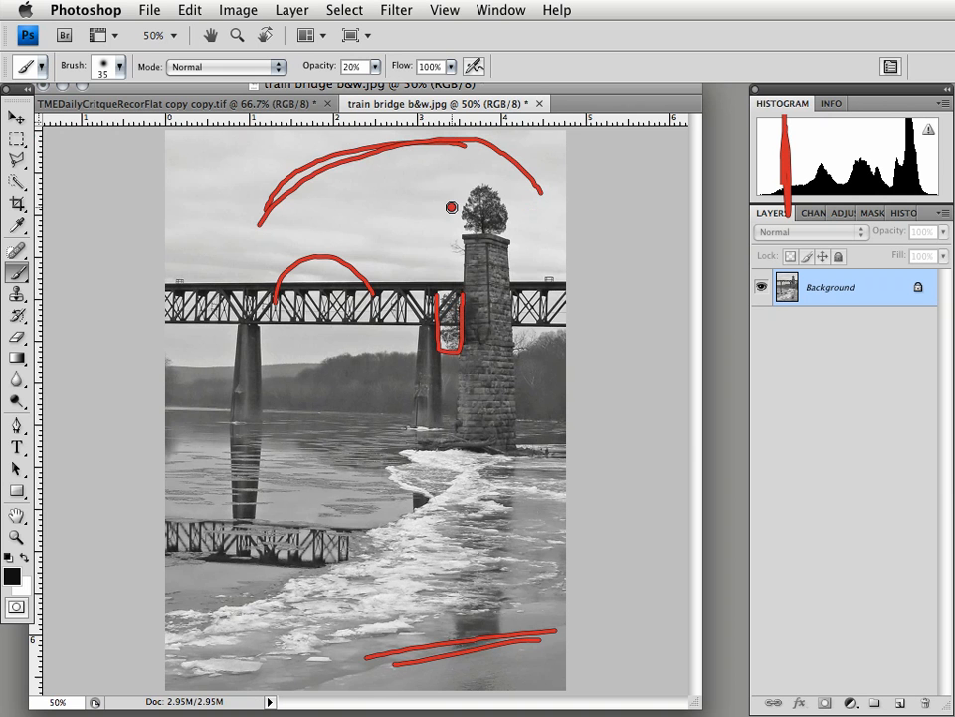
{"action": "left_click_drag", "start_coordinate": [450, 206], "coordinate": [535, 227]}
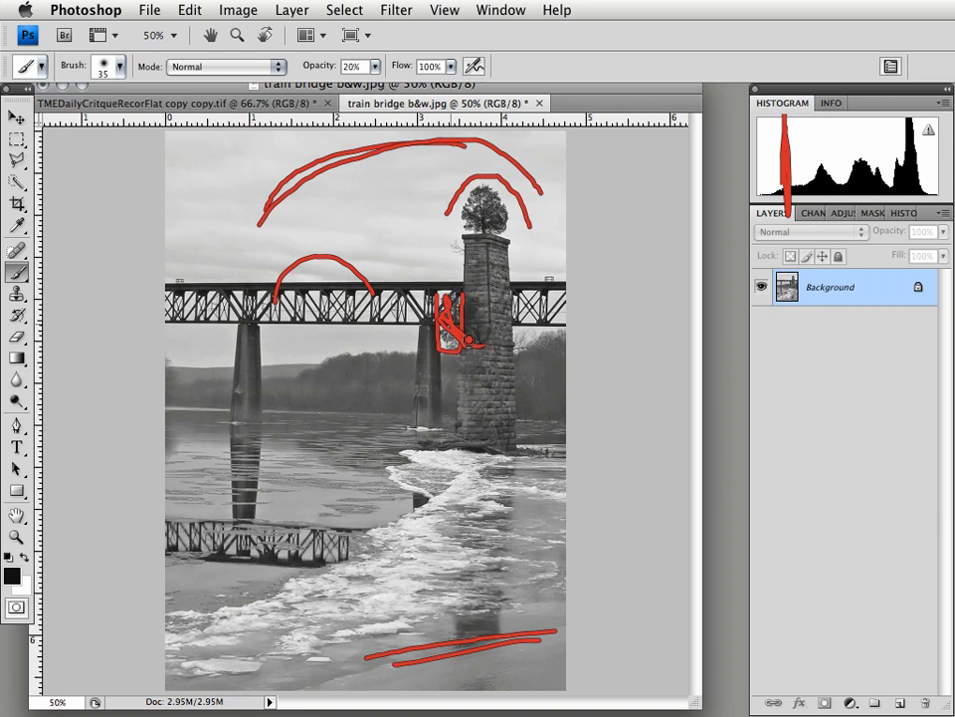
{"action": "left_click_drag", "start_coordinate": [443, 304], "coordinate": [468, 343]}
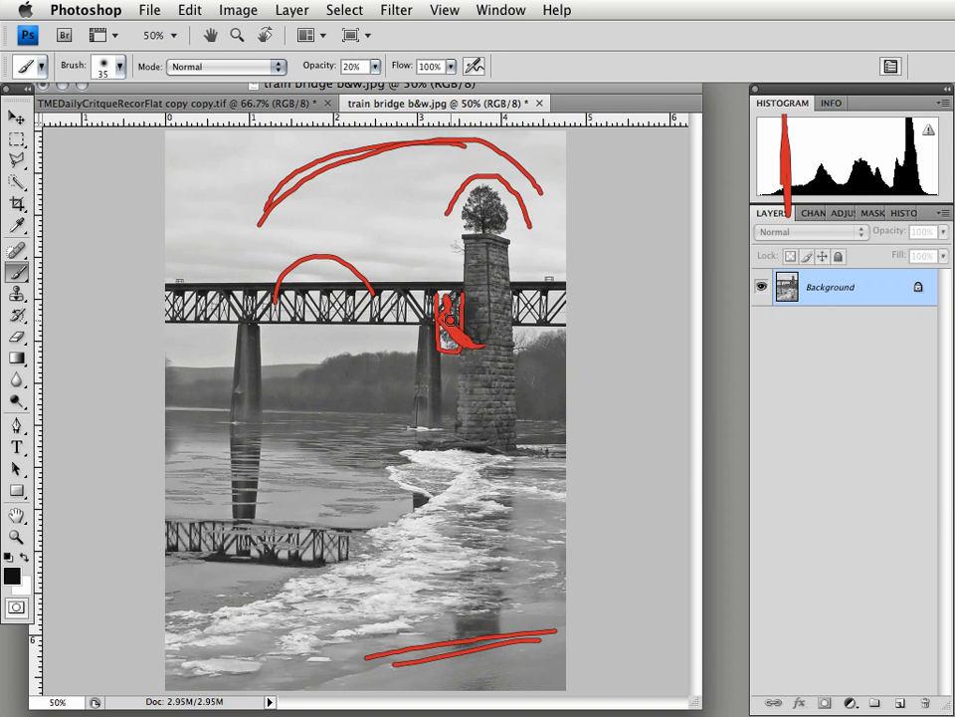
{"action": "left_click_drag", "start_coordinate": [318, 292], "coordinate": [378, 288]}
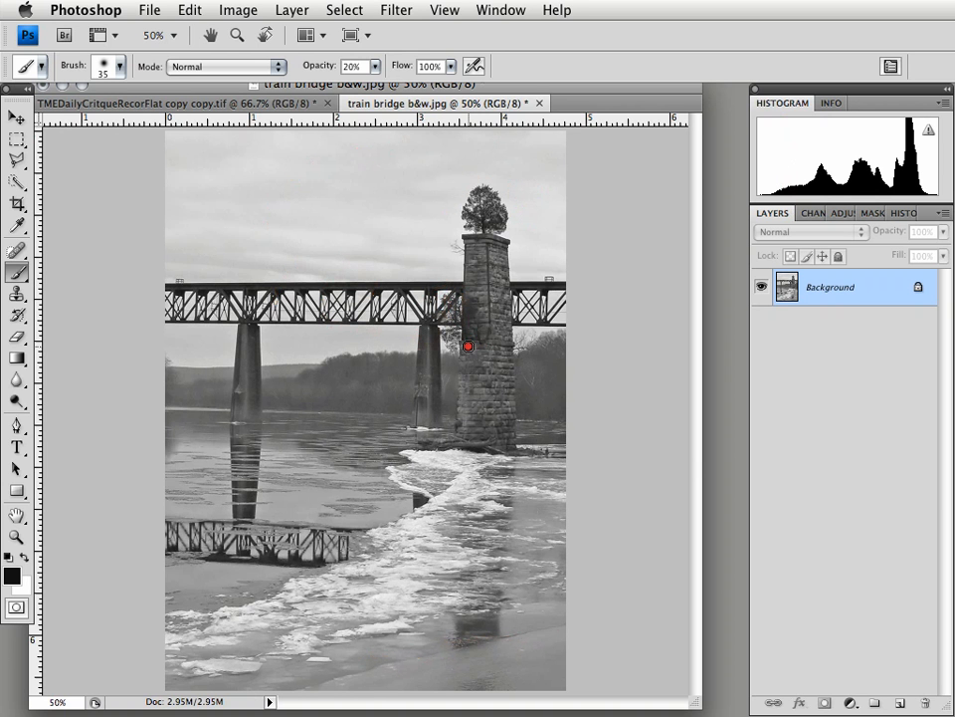
{"action": "mouse_move", "coordinate": [513, 479]}
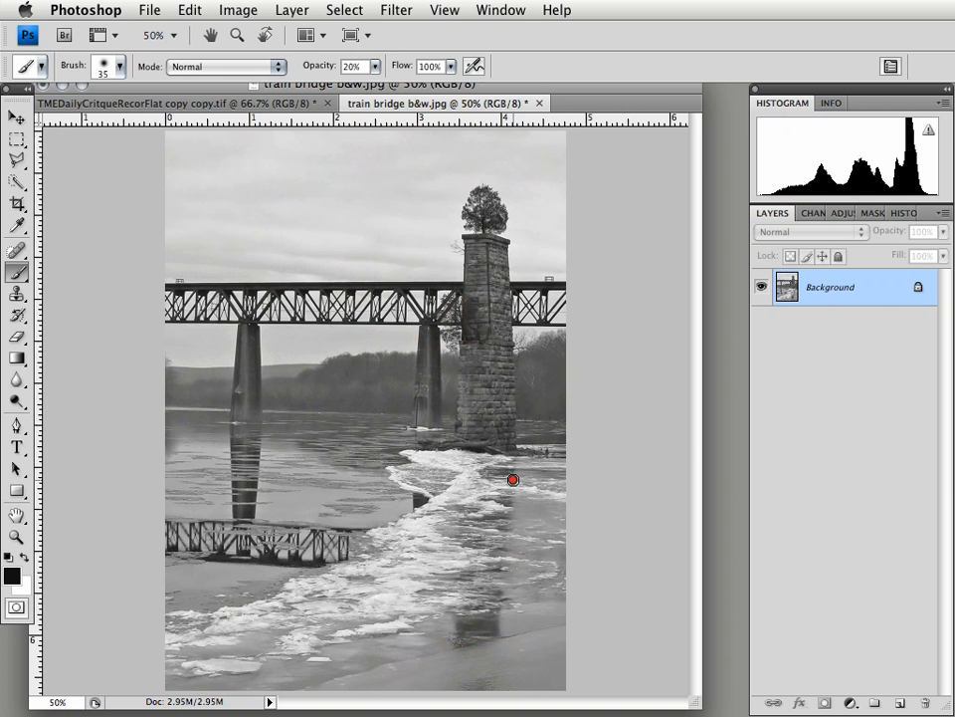
Step: Brush red vertical lines down the pier's reflection in the river
{"action": "left_click_drag", "start_coordinate": [512, 481], "coordinate": [508, 613]}
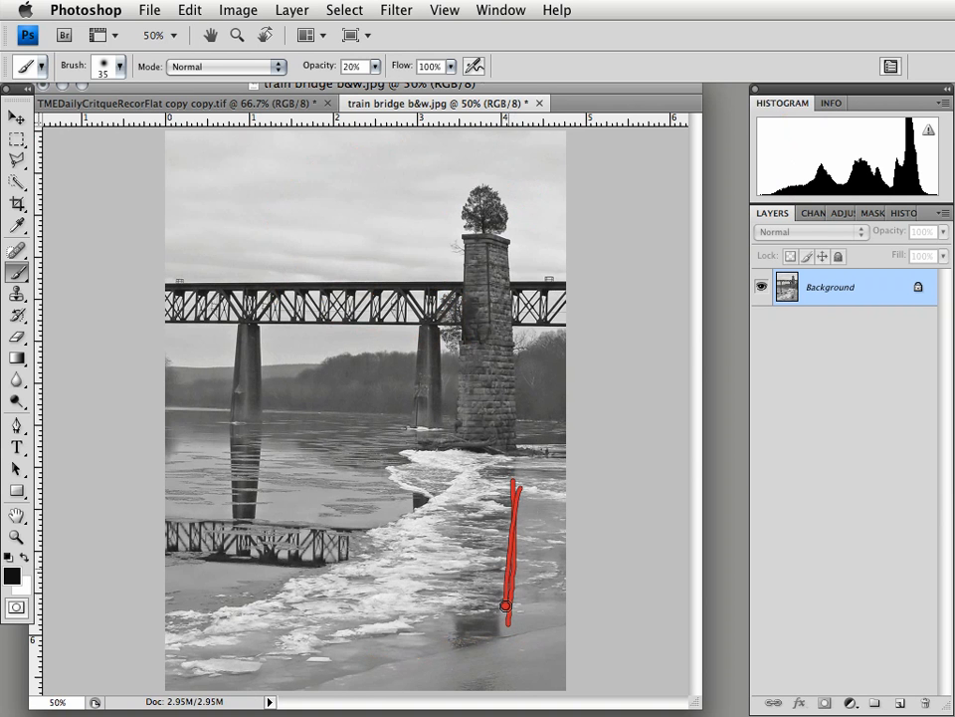
{"action": "left_click_drag", "start_coordinate": [507, 309], "coordinate": [518, 438]}
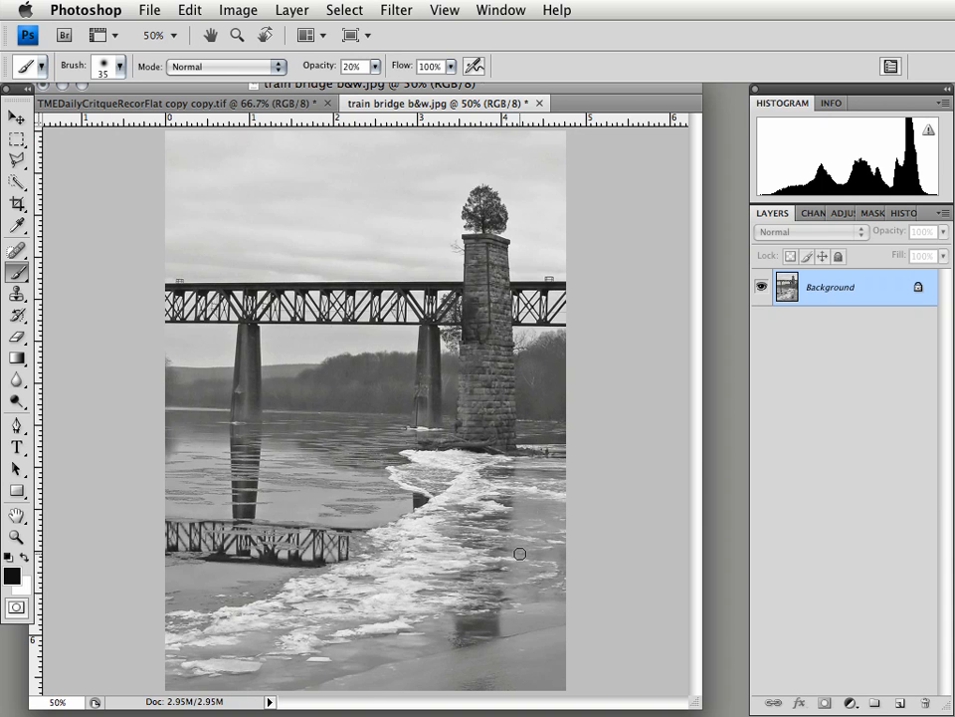
{"action": "mouse_move", "coordinate": [339, 452]}
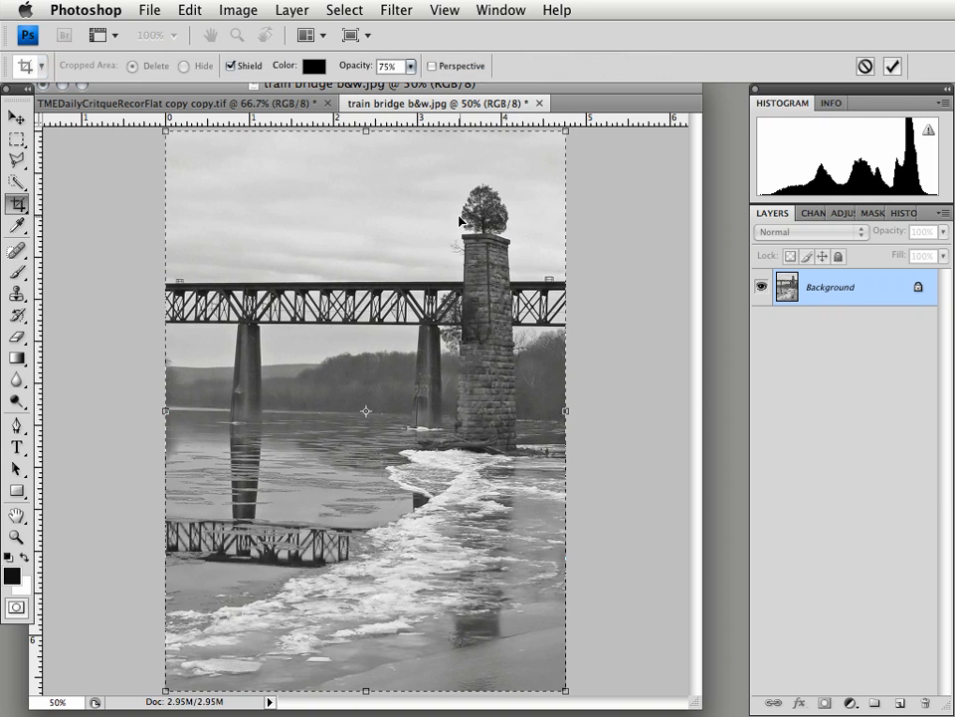
{"action": "mouse_move", "coordinate": [484, 217]}
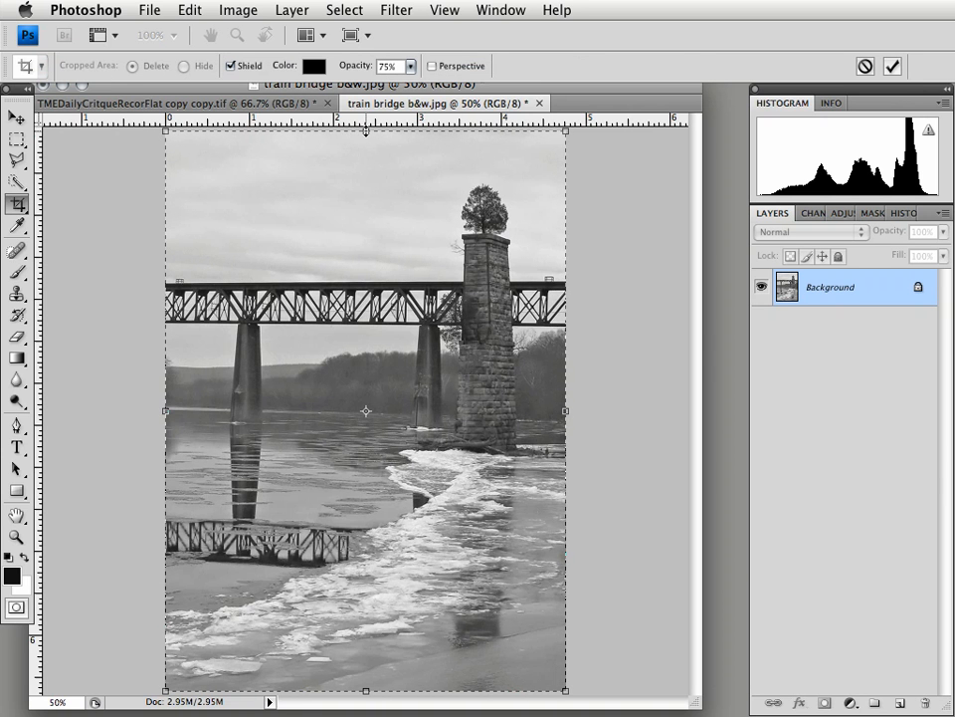
{"action": "left_click_drag", "start_coordinate": [365, 130], "coordinate": [365, 394]}
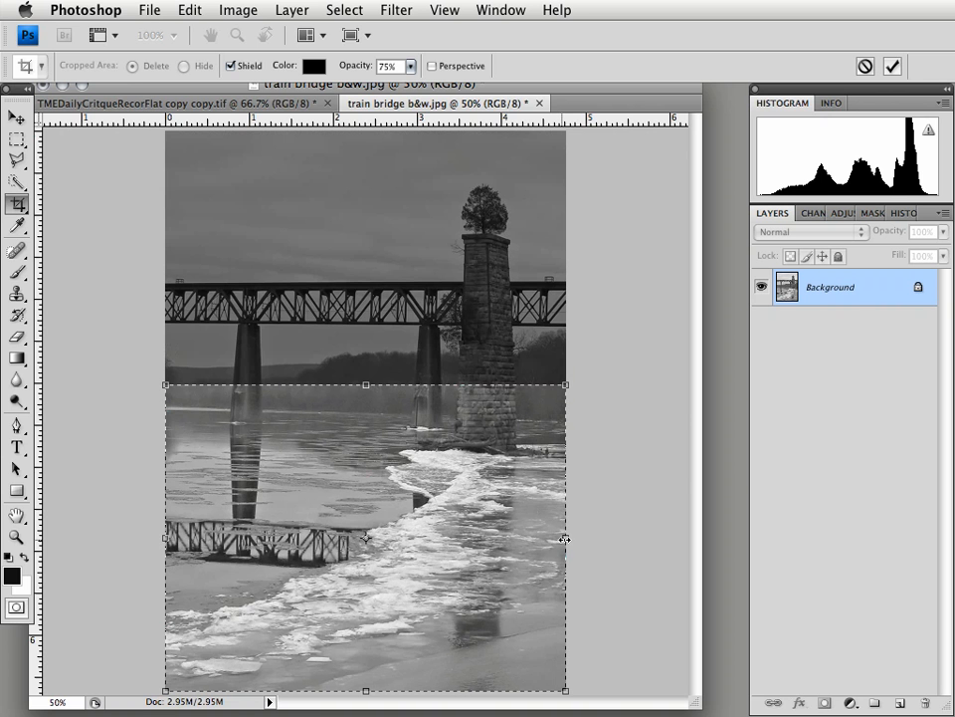
{"action": "left_click_drag", "start_coordinate": [565, 538], "coordinate": [456, 538]}
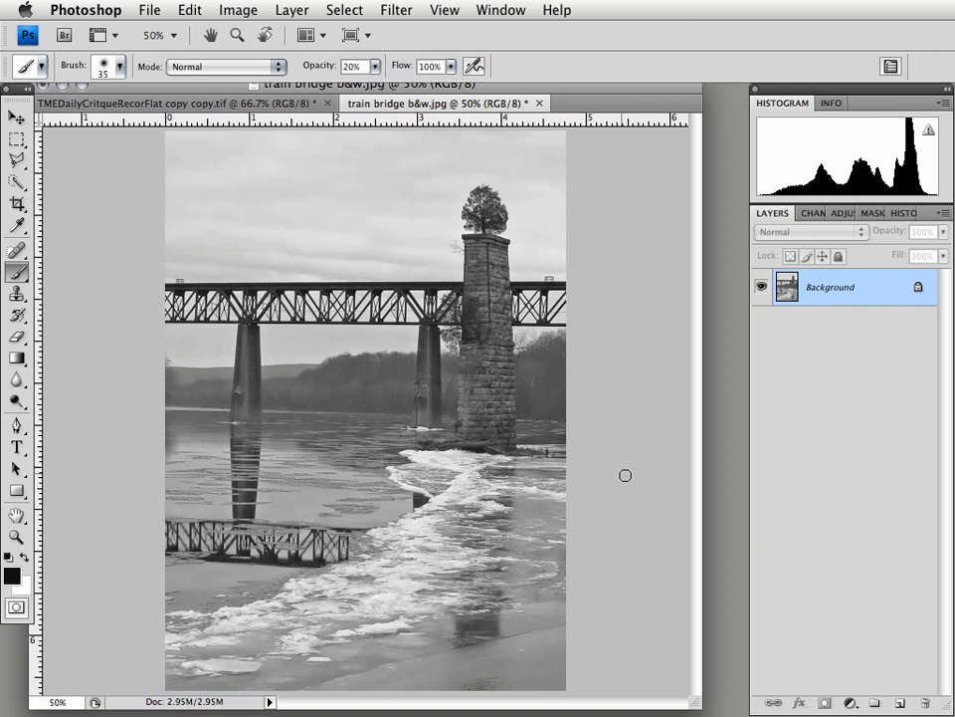
{"action": "mouse_move", "coordinate": [634, 480]}
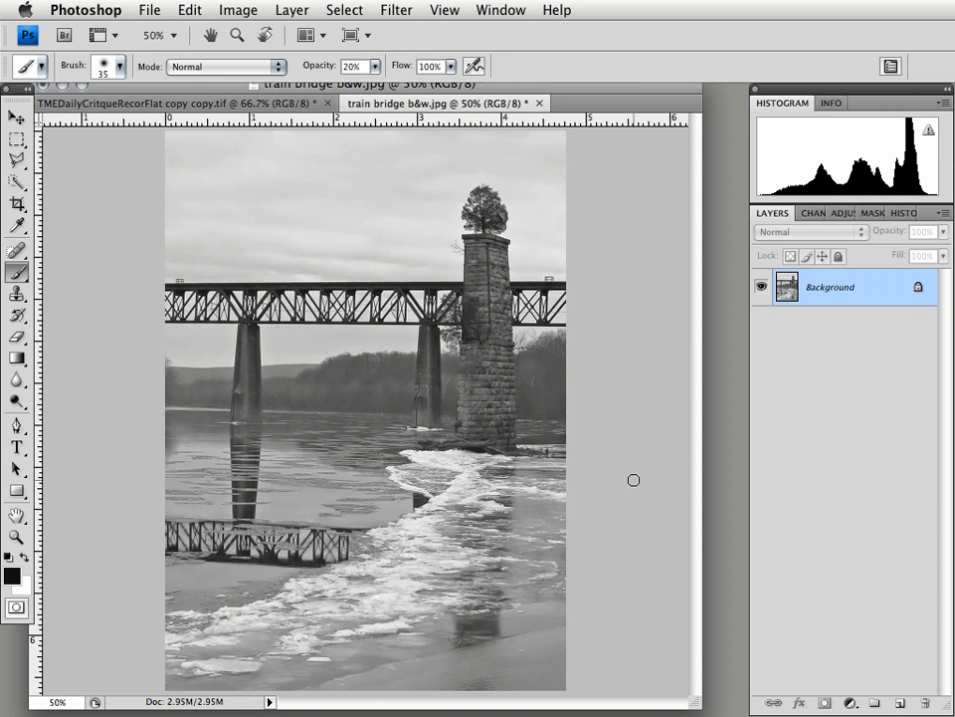
{"action": "left_click", "coordinate": [179, 102]}
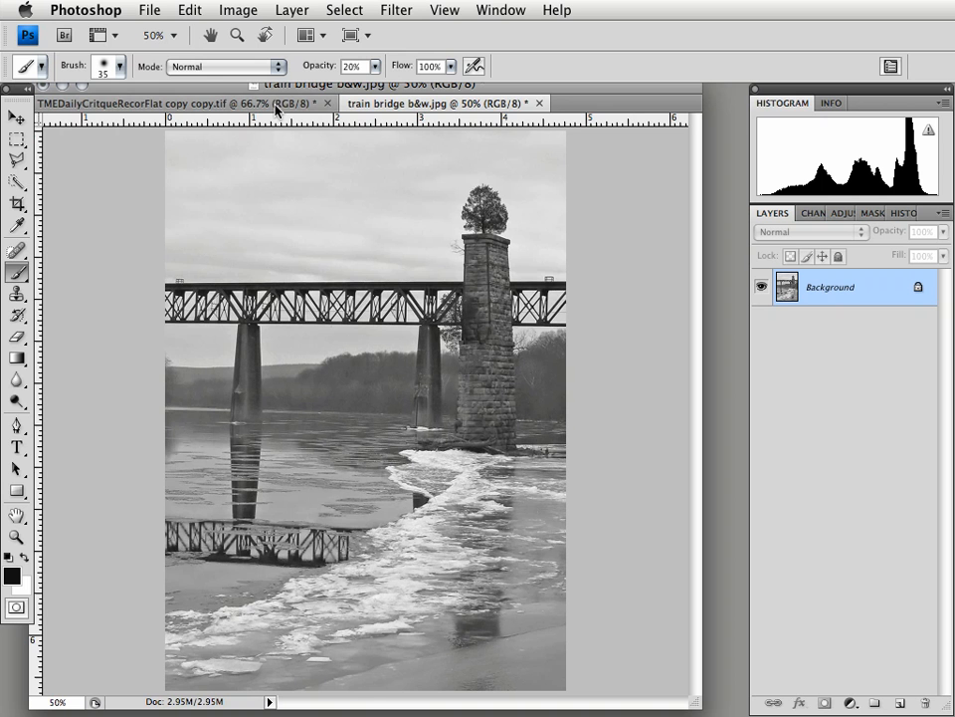